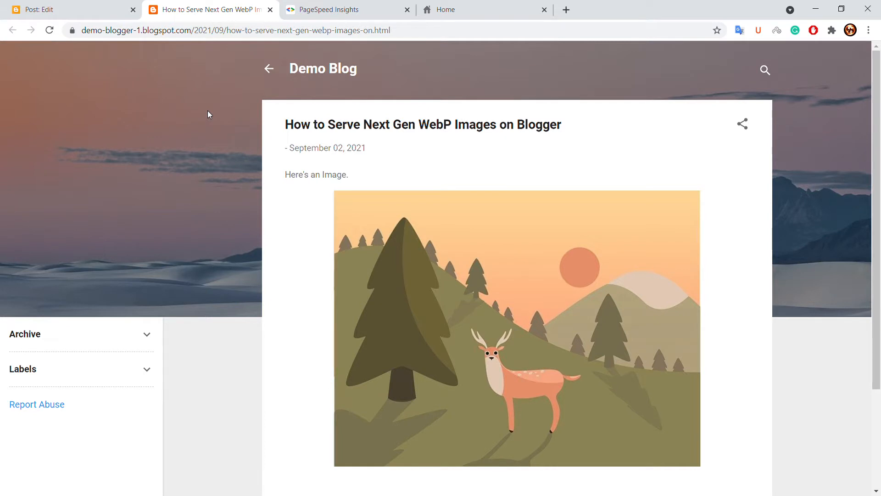
pyautogui.moveTo(277, 173)
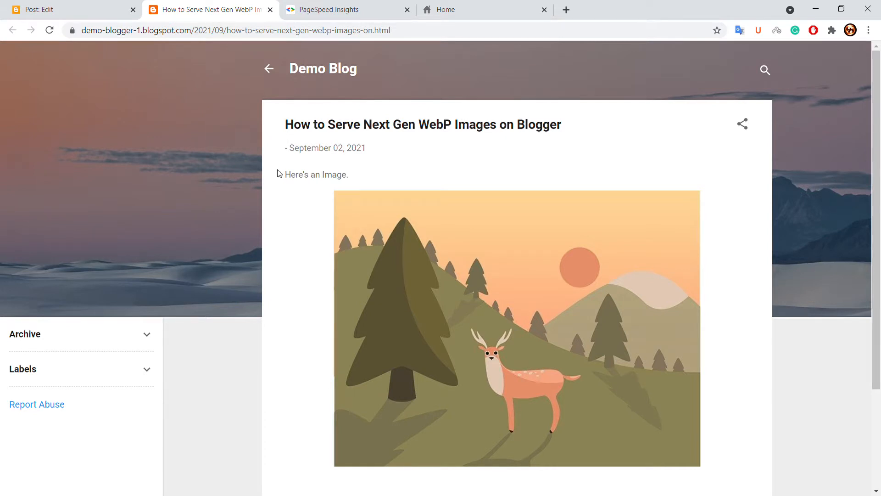
# Scroll through the published post 'How to Serve Next Gen WebP Images on Blogger'
pyautogui.scroll(-3)
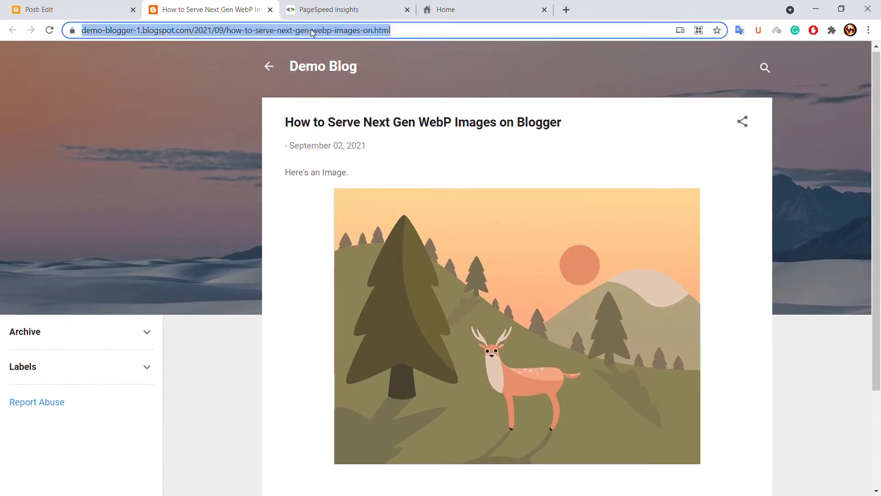
# Analyze the post in PageSpeed Insights and expand the 'Serve images in next-gen formats' opportunity
pyautogui.click(347, 9)
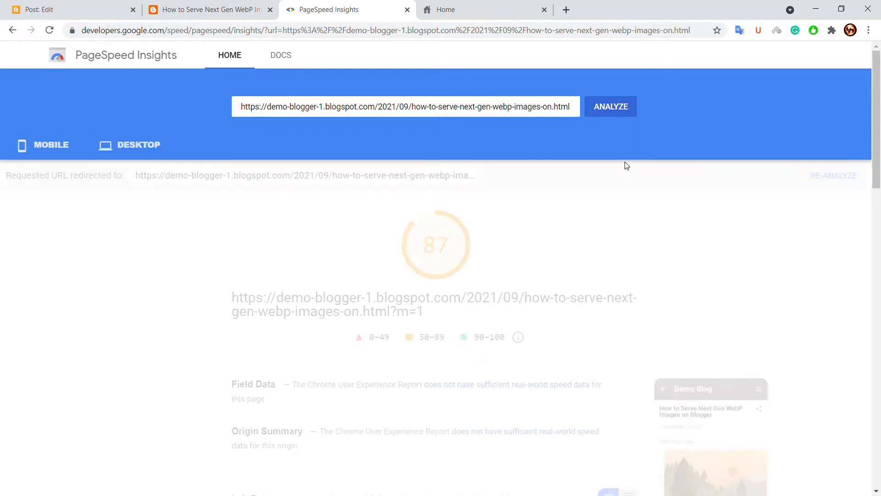
pyautogui.scroll(-3)
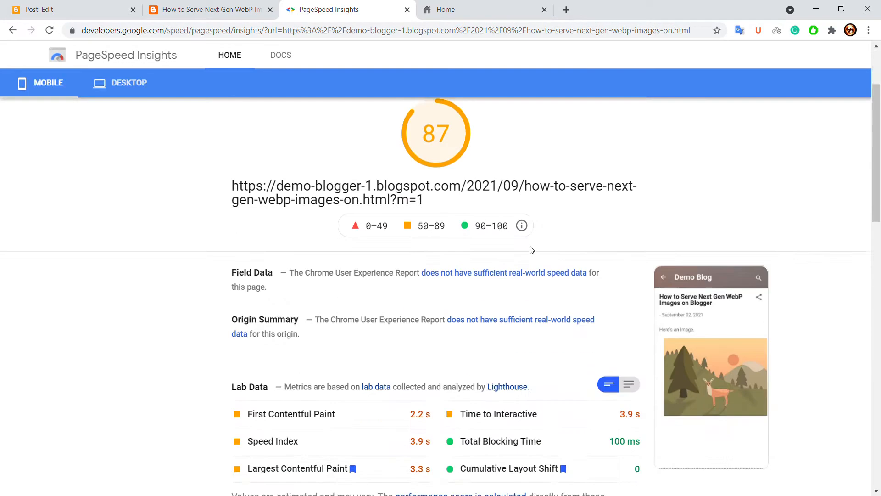
pyautogui.scroll(-3)
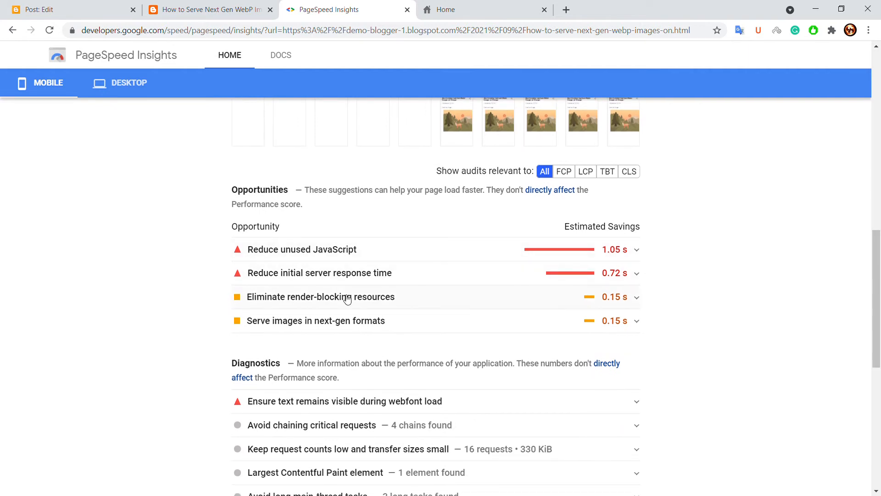
pyautogui.moveTo(260, 326)
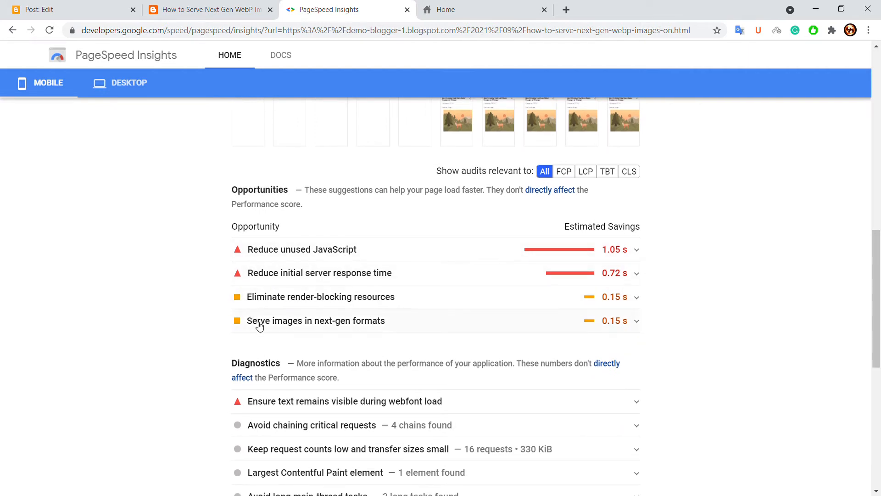
pyautogui.click(316, 321)
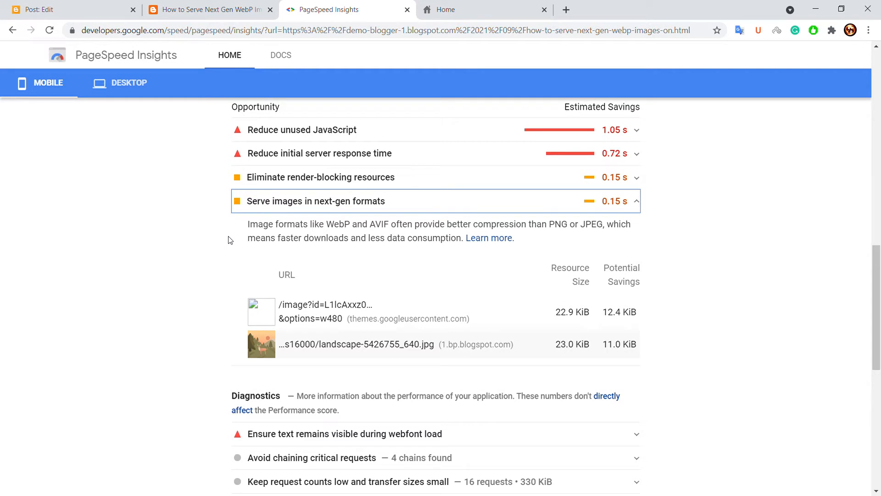
pyautogui.moveTo(323, 345)
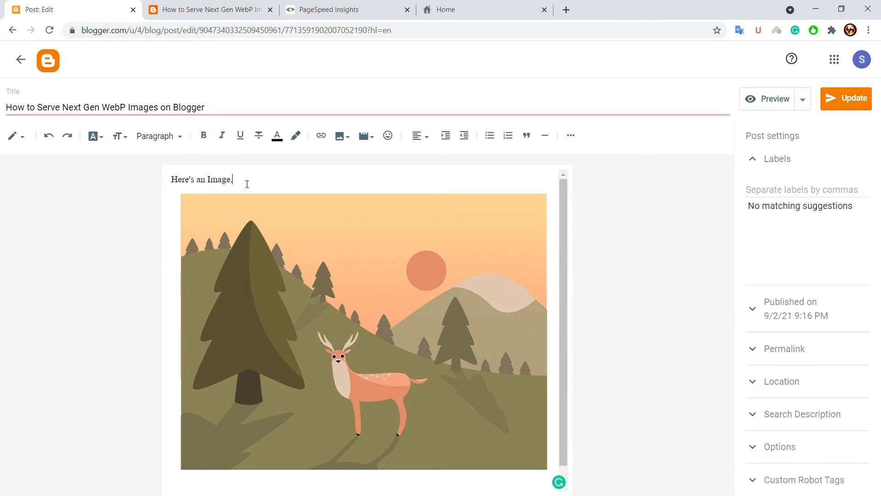
pyautogui.moveTo(38, 184)
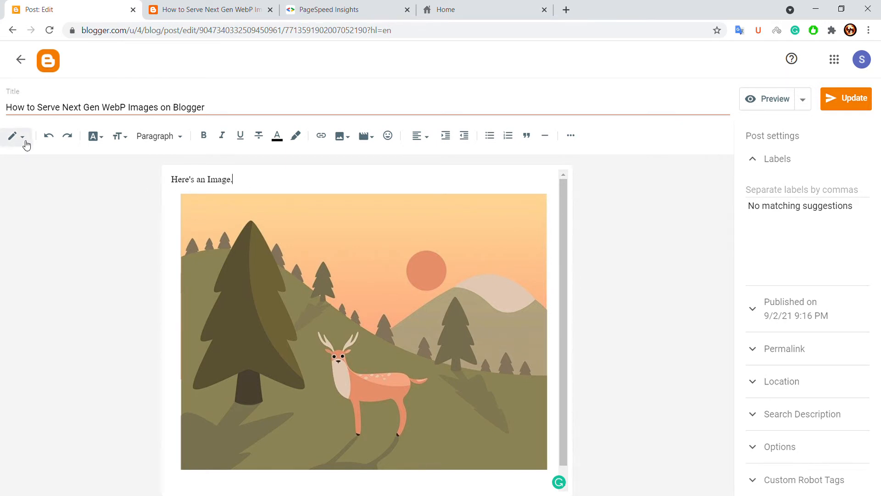
# Open the Blogger editor mode dropdown offering HTML and compose views
pyautogui.click(23, 136)
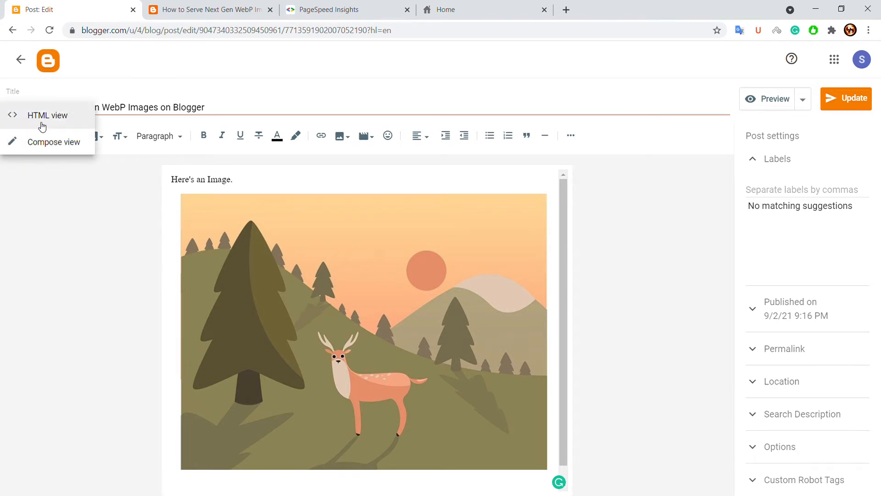
# Switch to HTML view and select 's16000' in the image src URL
pyautogui.click(47, 115)
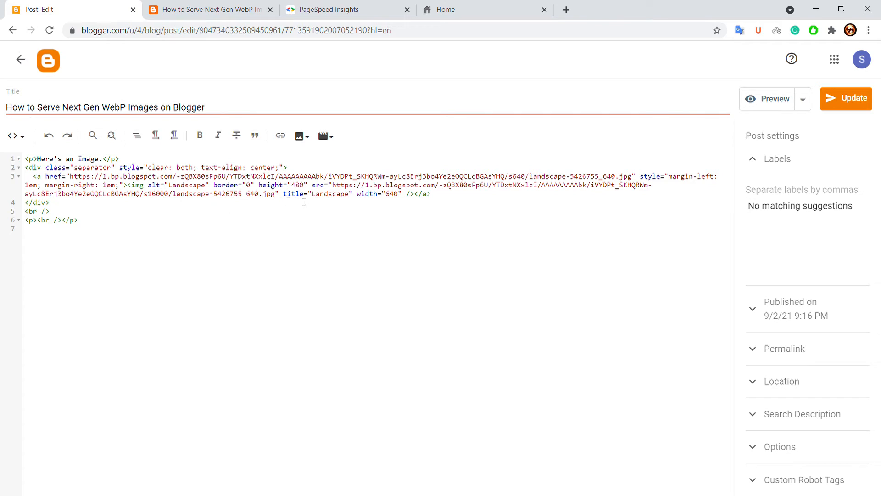
pyautogui.moveTo(345, 208)
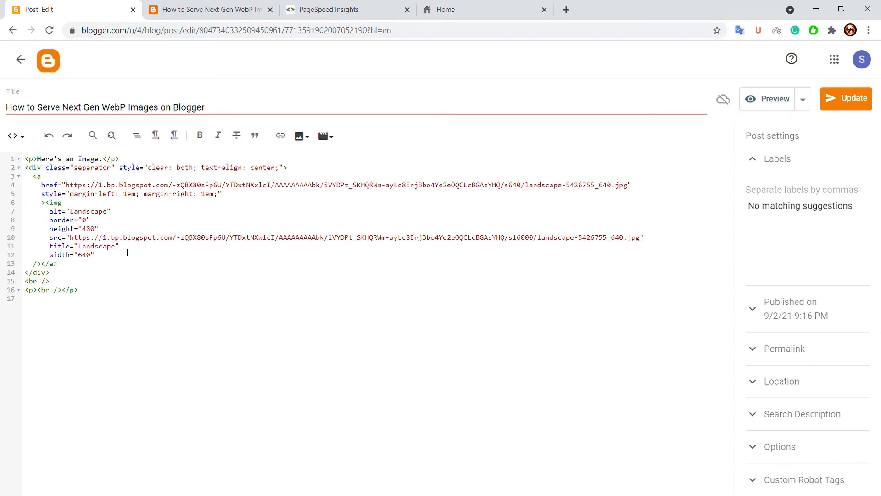
pyautogui.moveTo(517, 240)
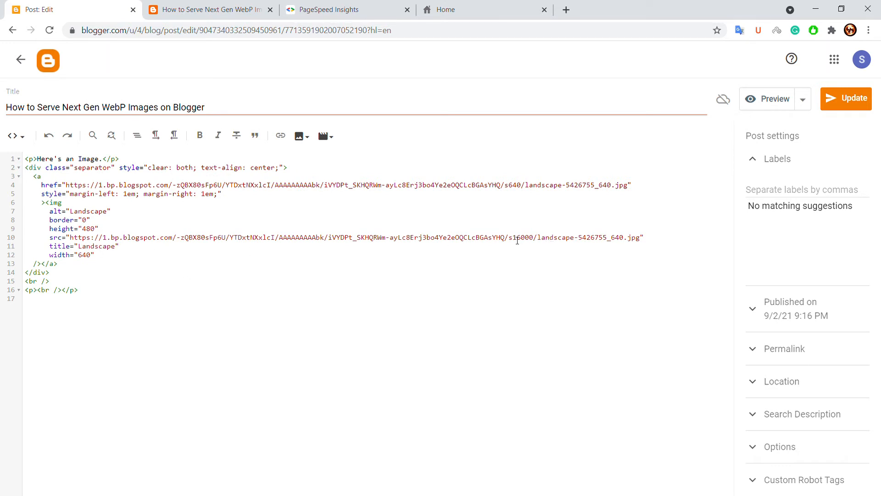
pyautogui.doubleClick(519, 237)
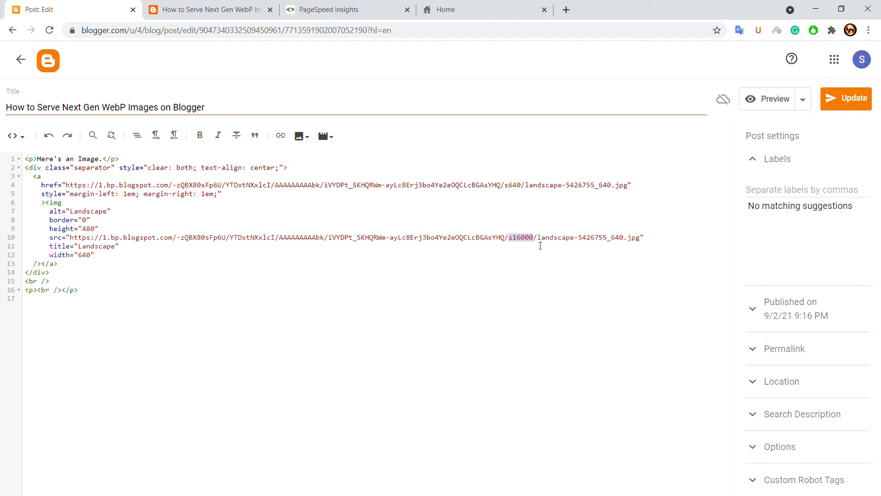
pyautogui.moveTo(515, 245)
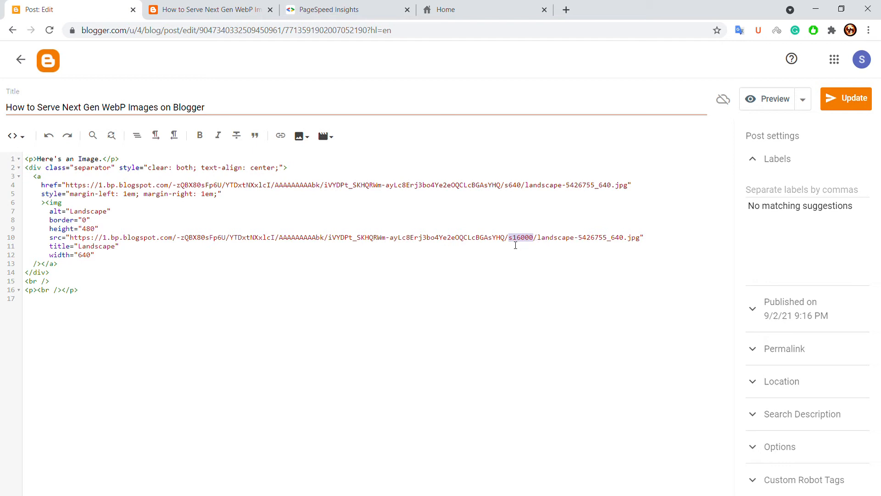
pyautogui.moveTo(524, 248)
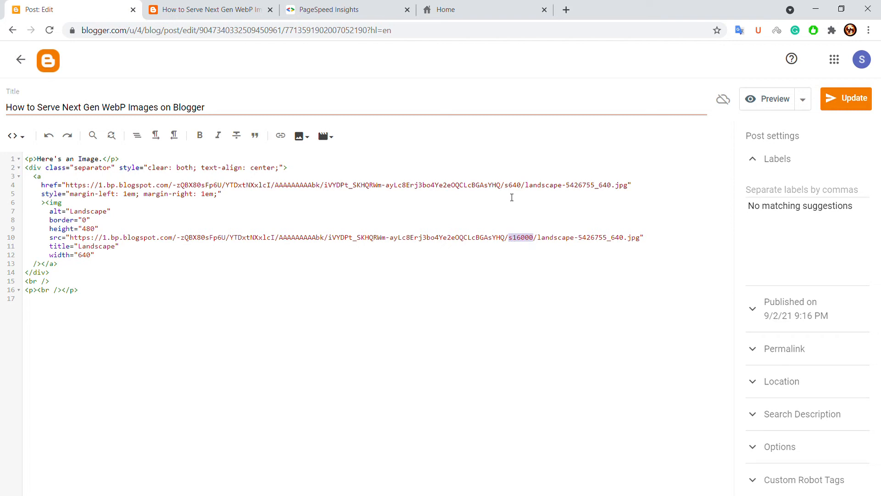
pyautogui.moveTo(538, 244)
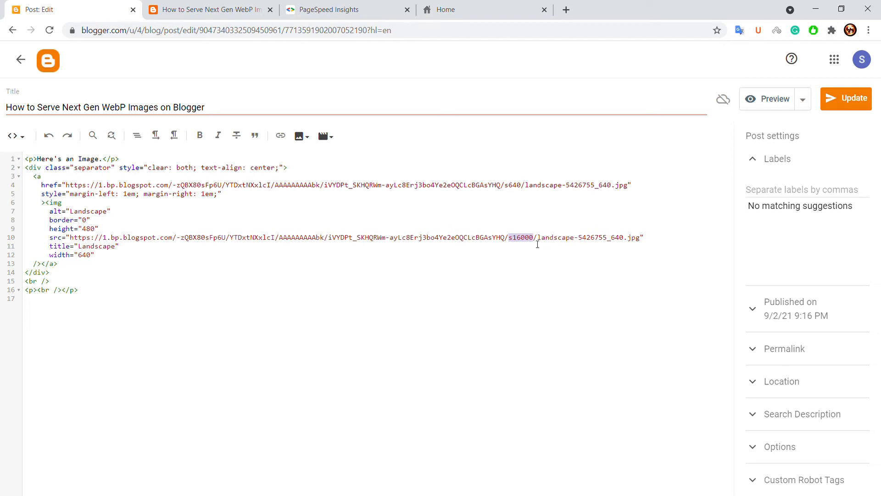
# Append '-rw' after s16000 in the image URL and update the post
pyautogui.click(532, 237)
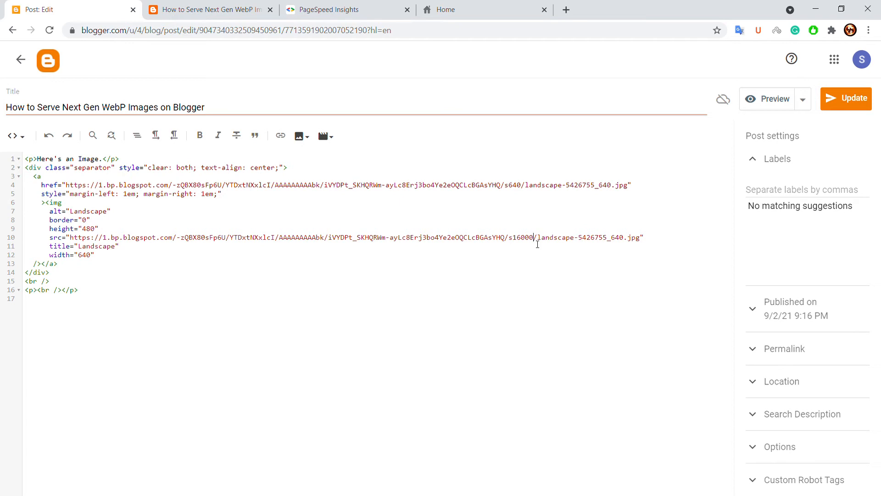
pyautogui.write('-rw')
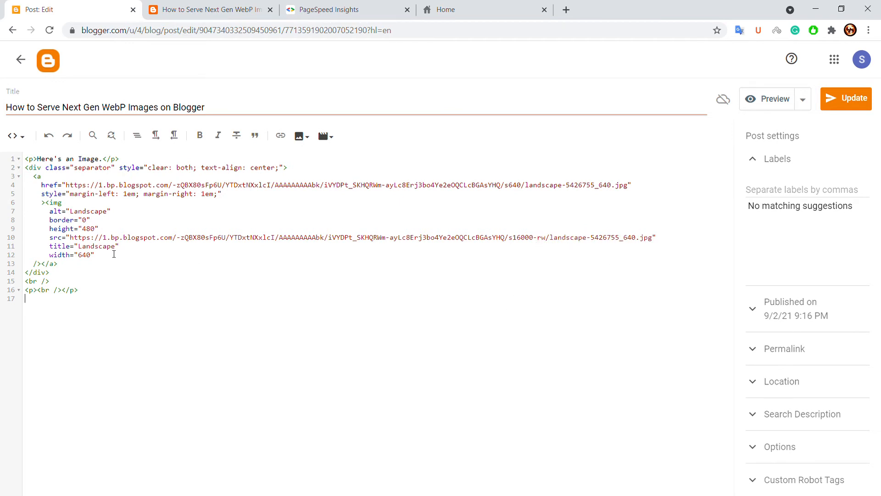
pyautogui.click(846, 98)
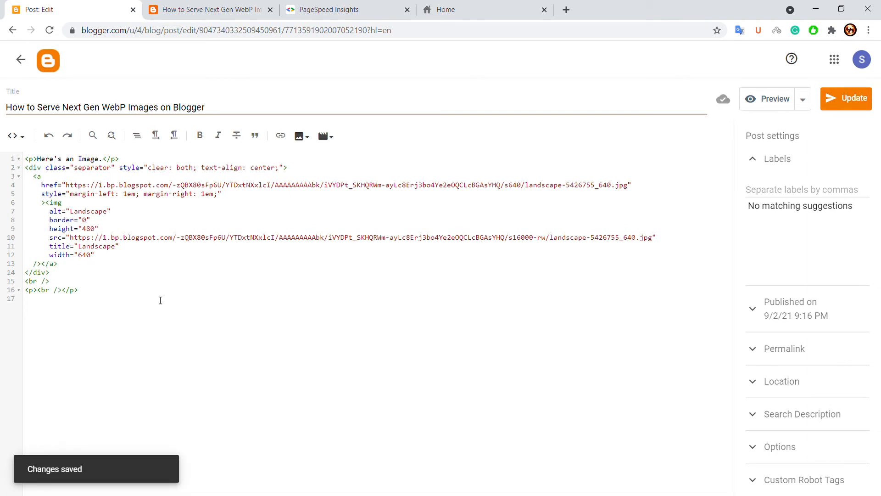
pyautogui.click(346, 10)
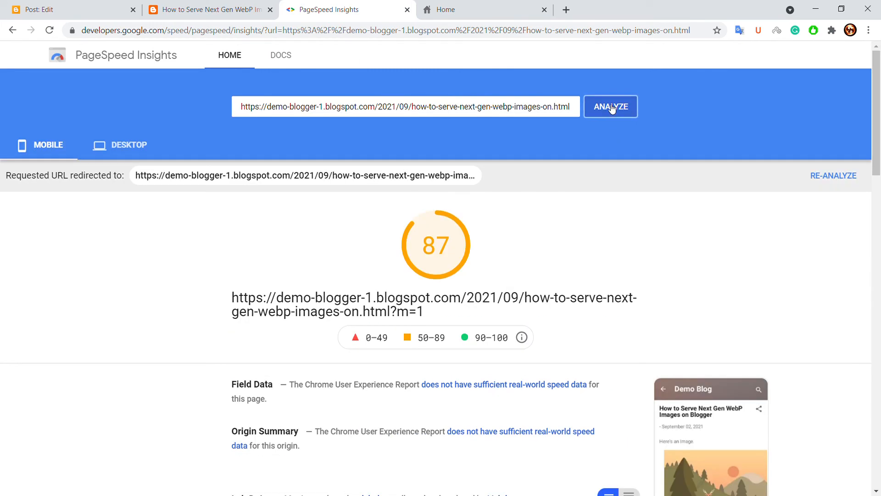
# Re-analyze the post and expand the passed 'Serve images in next-gen formats' audit
pyautogui.click(611, 106)
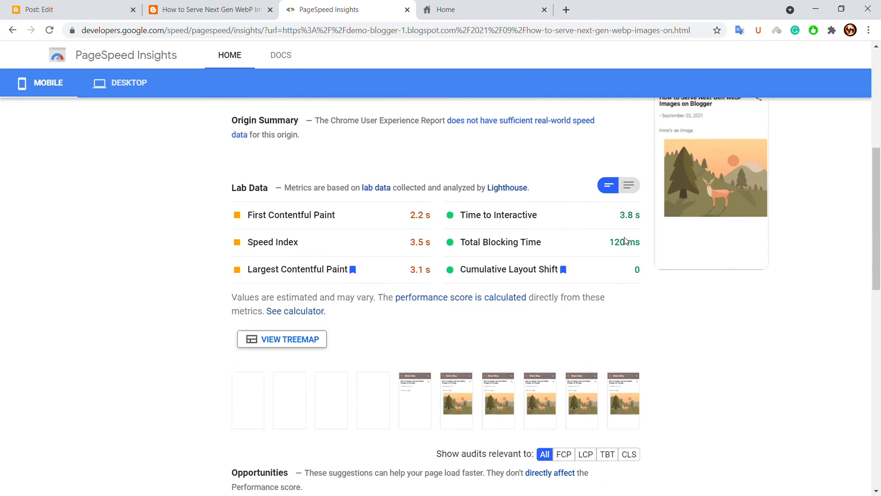
pyautogui.scroll(-3)
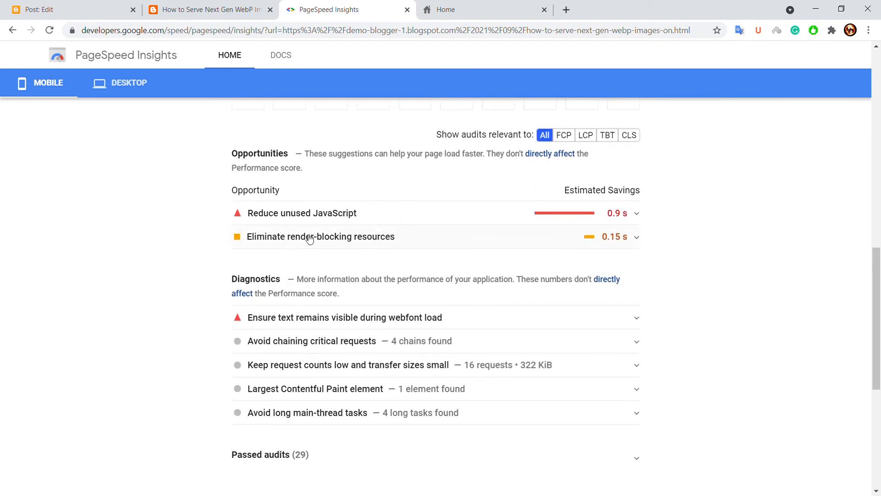
pyautogui.scroll(-3)
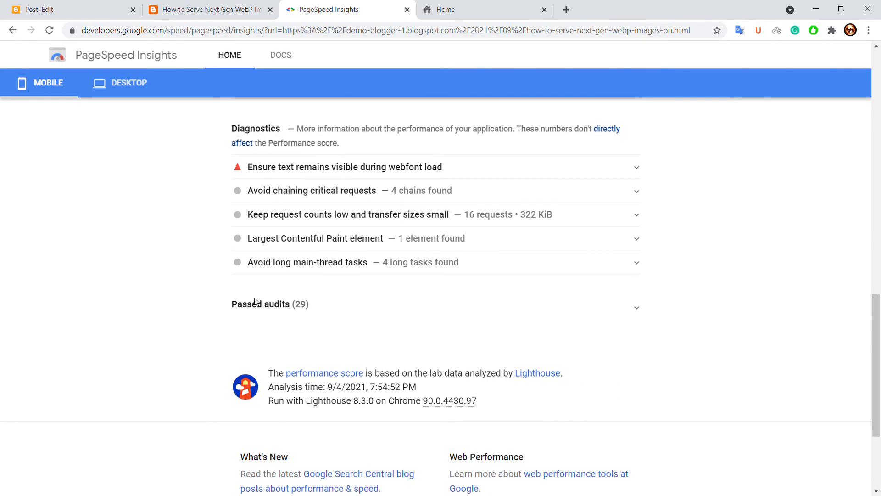
pyautogui.scroll(-3)
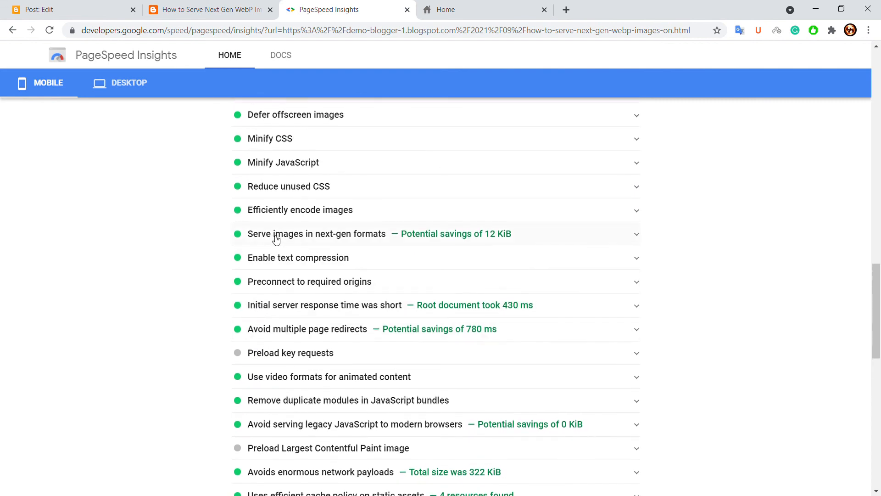
pyautogui.click(317, 233)
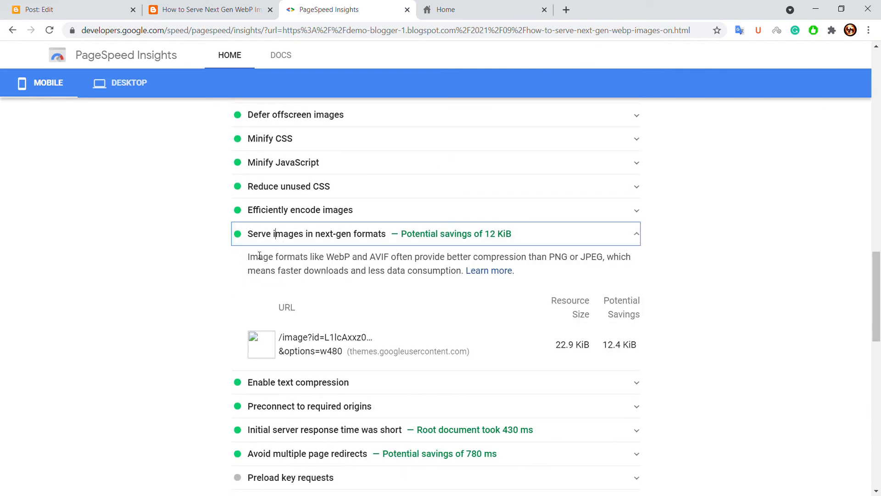